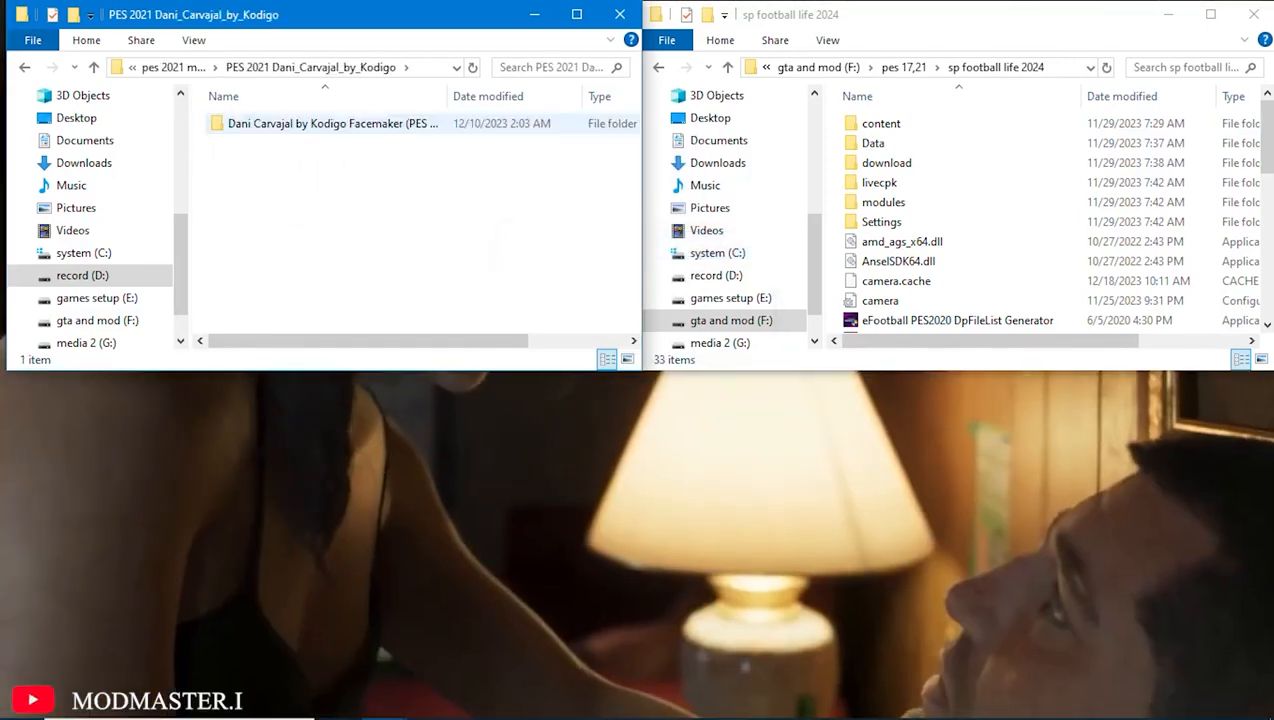
- Open the Facemaker (PES 2021) mod folder to reveal face folder 57353
{"action": "double_click", "coordinate": [330, 123]}
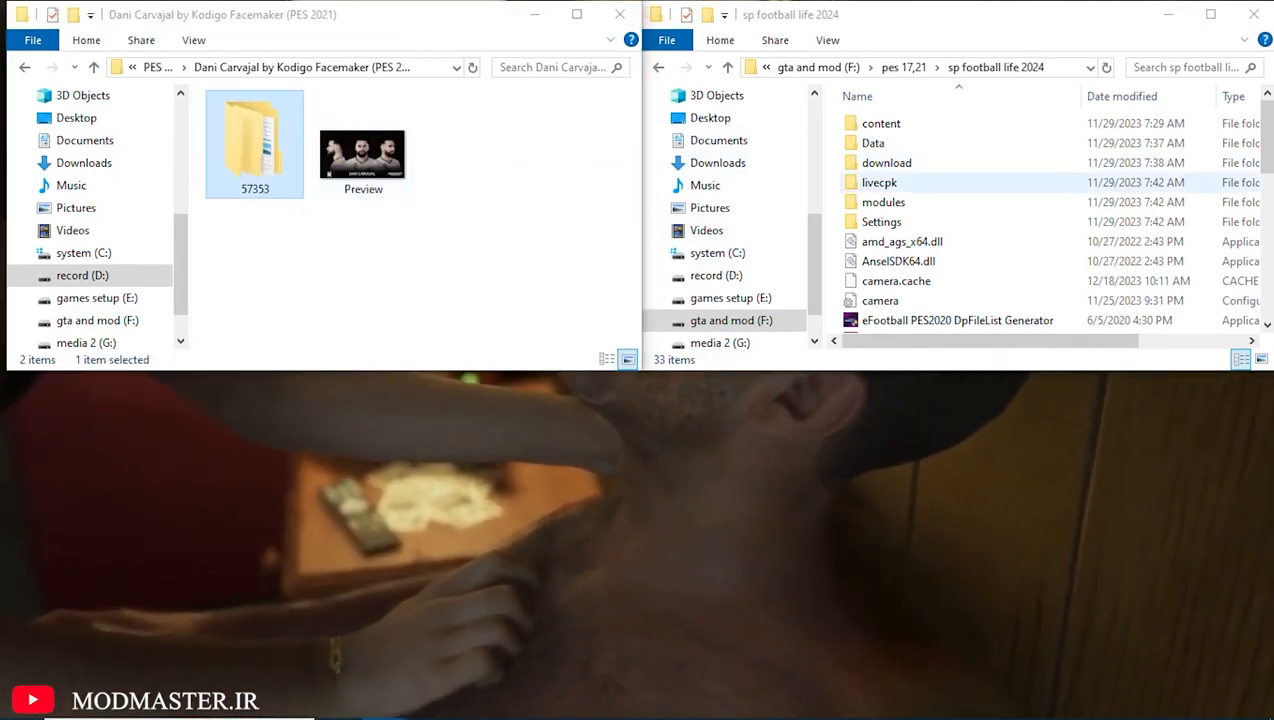
- Navigate the game's livecpk folder to Faces/Asset/model/character/face/real and drag 57353 toward it
{"action": "double_click", "coordinate": [879, 182]}
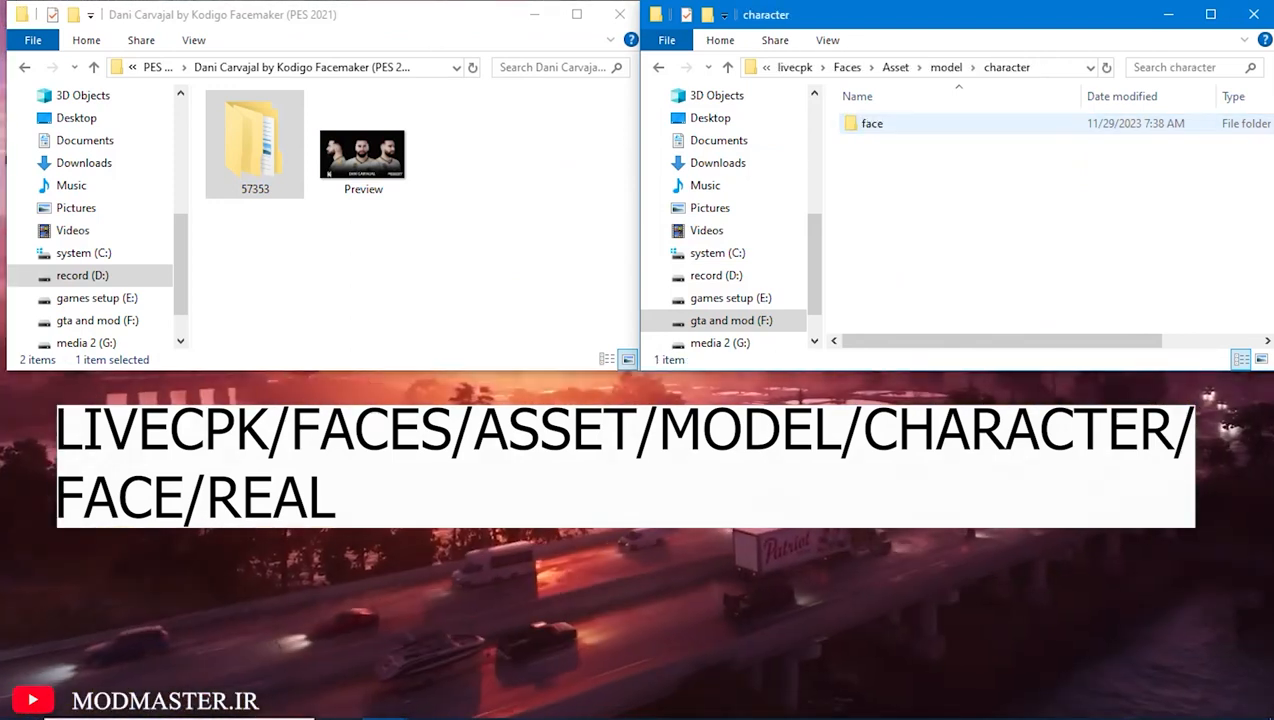
{"action": "double_click", "coordinate": [870, 123]}
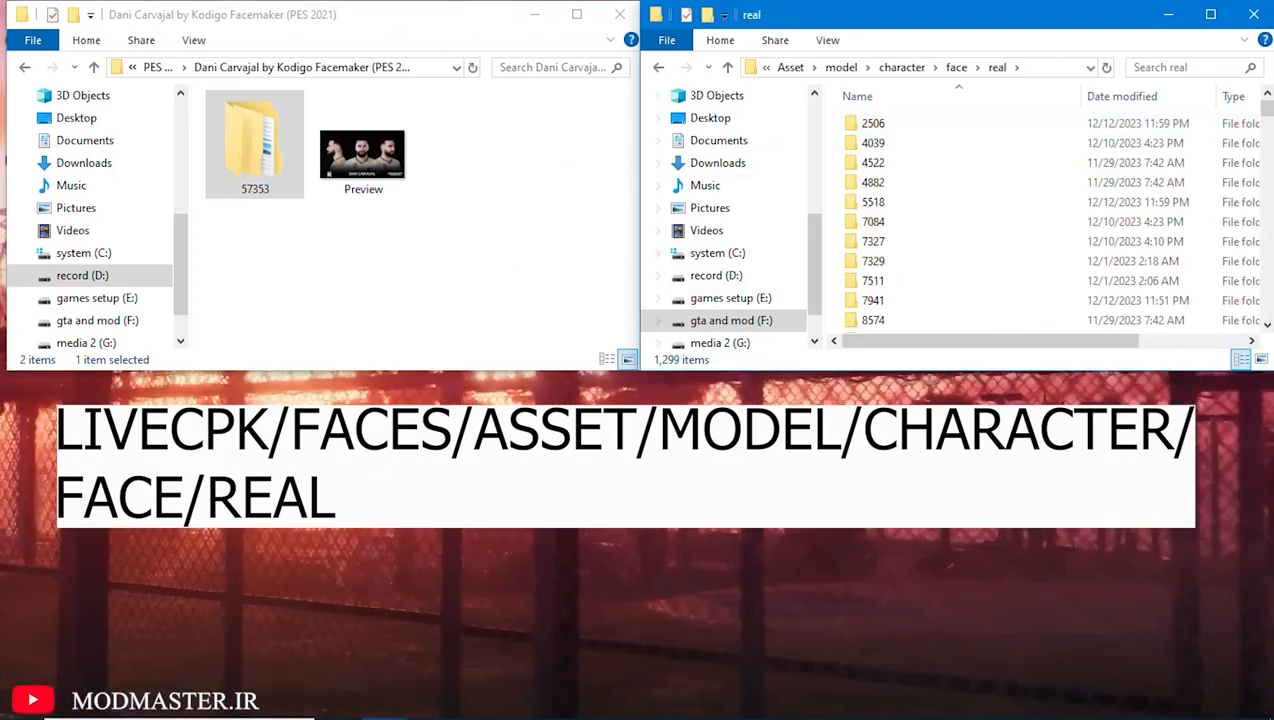
{"action": "left_click_drag", "start_coordinate": [255, 145], "coordinate": [790, 215]}
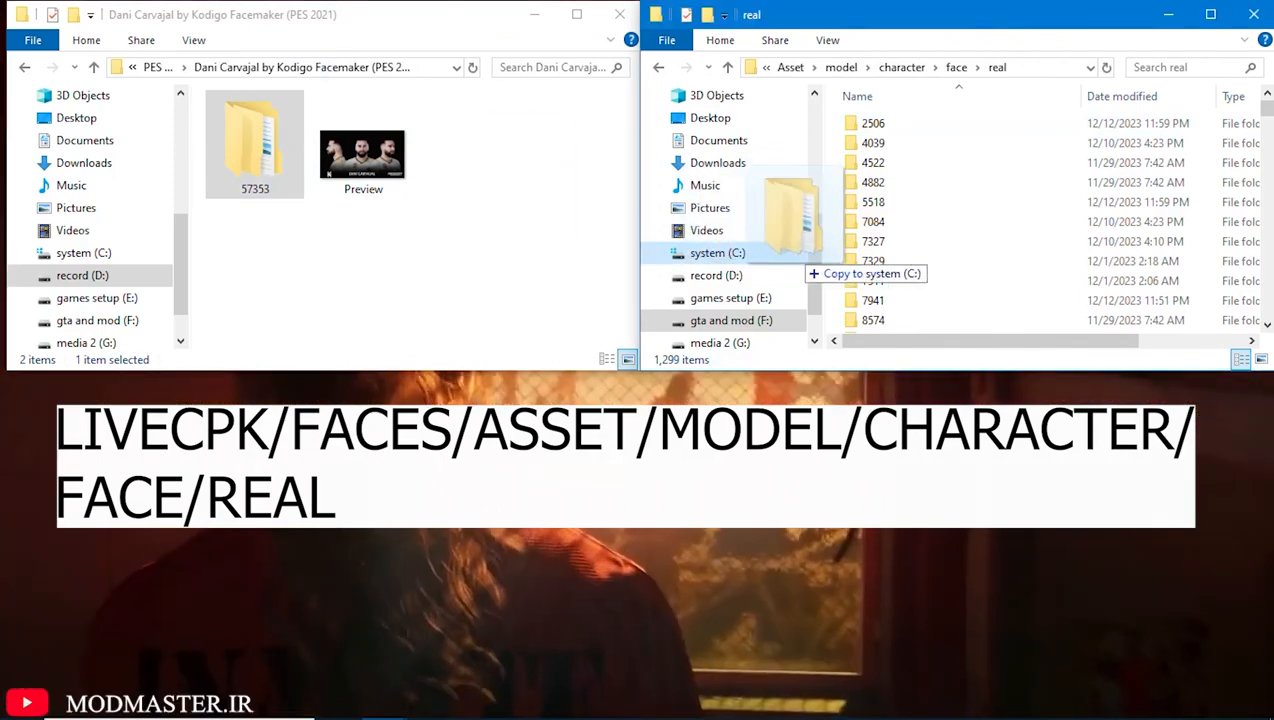